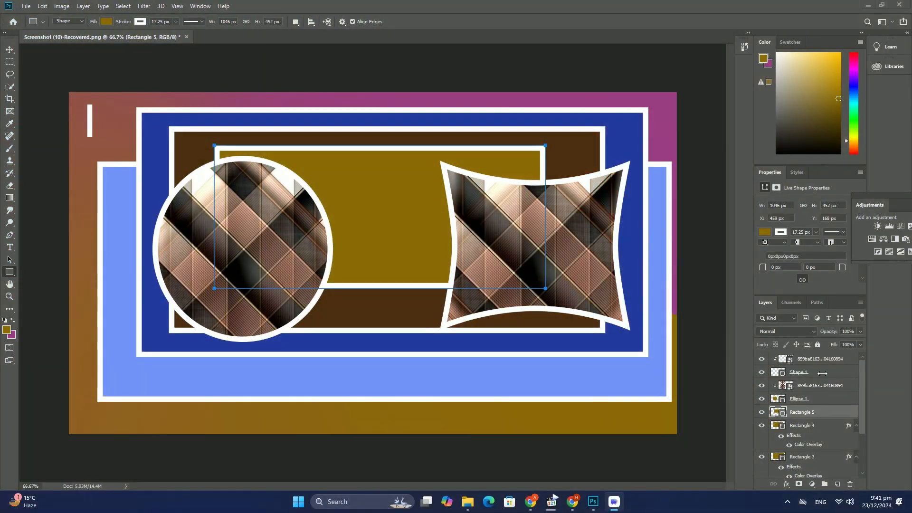
- Fill the ochre half of the background with green #1f8c67, leaving a magenta-green diagonal split
click(798, 372)
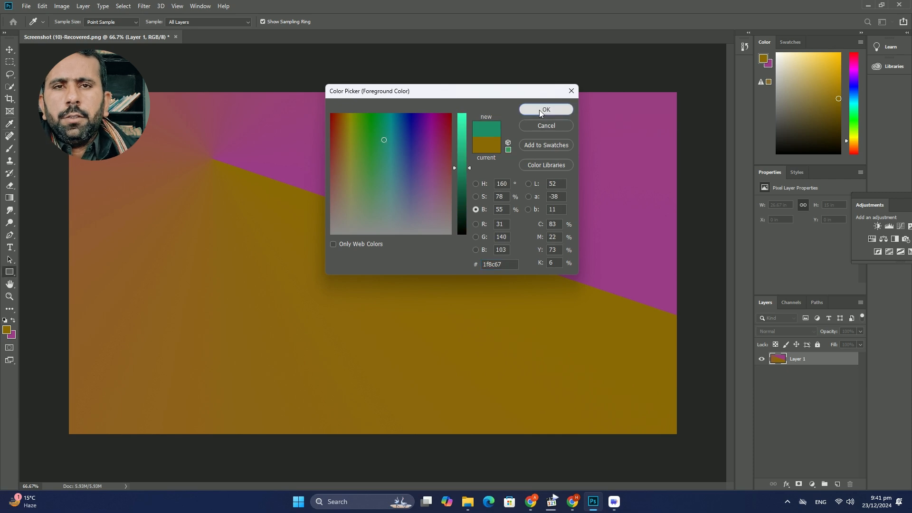
click(546, 109)
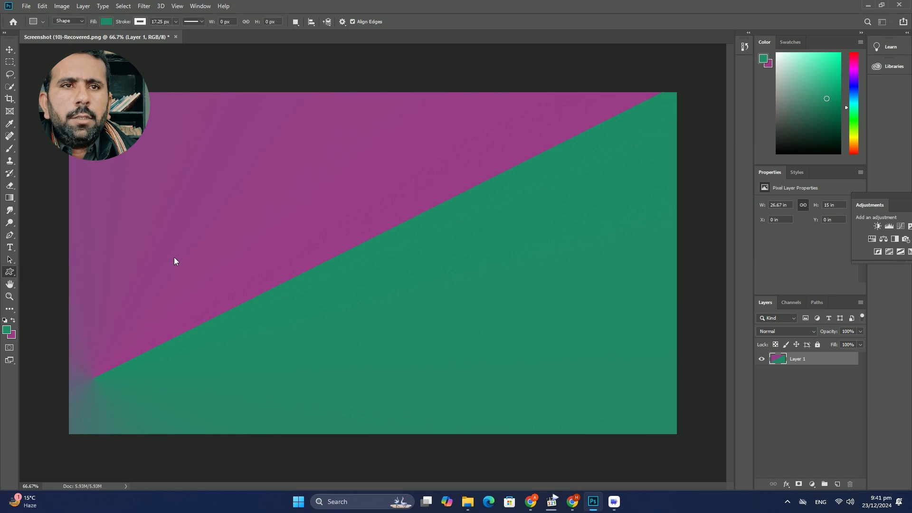
- Draw a white-stroked starburst holding a clipped gold pattern image, plus a wavy white flag outline
click(380, 21)
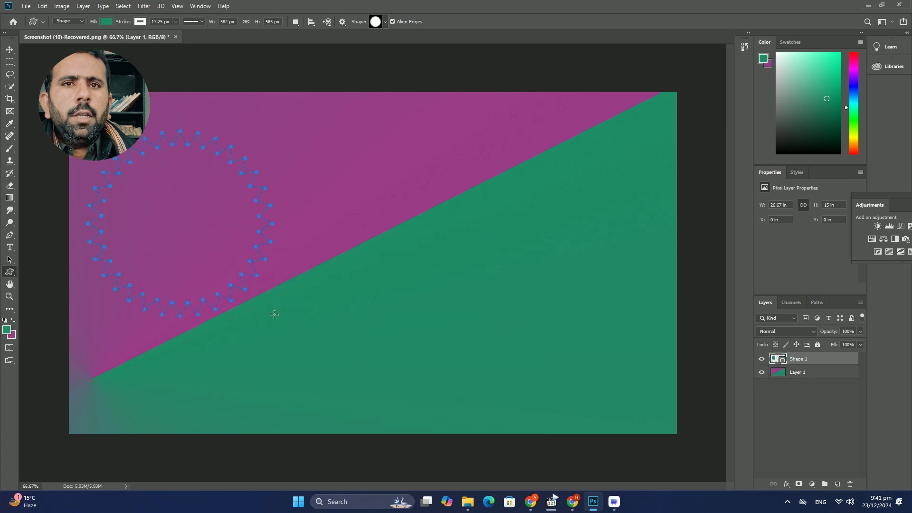
click(25, 5)
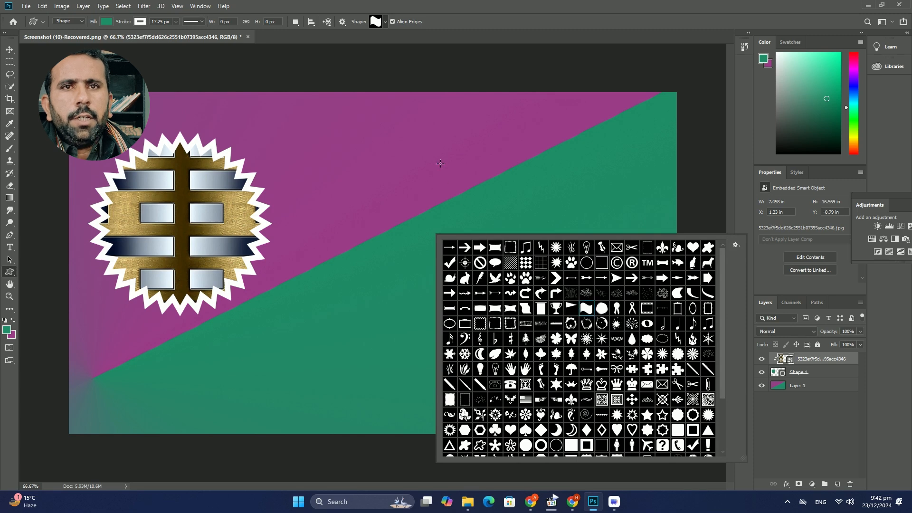
click(27, 6)
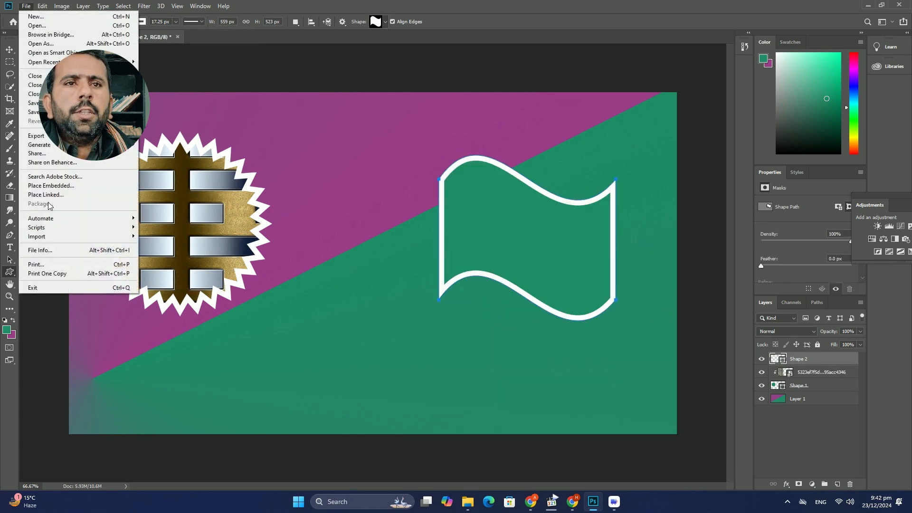
click(51, 185)
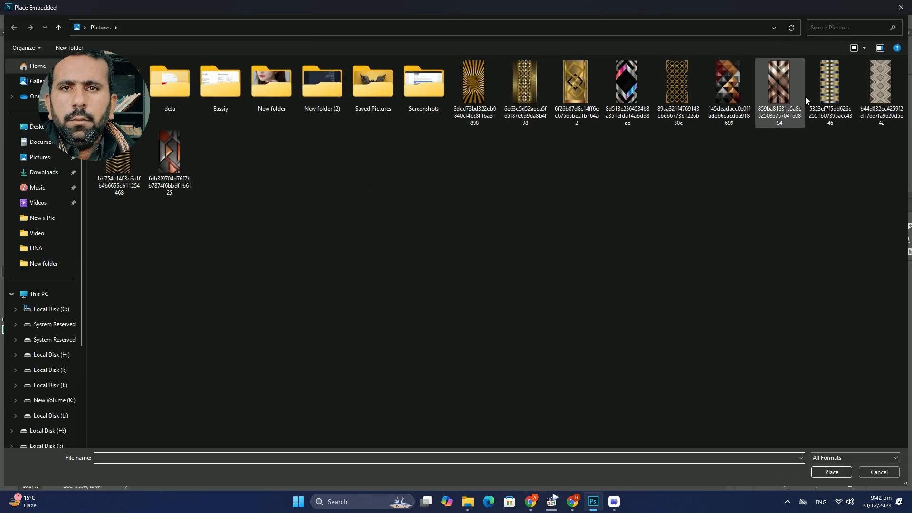